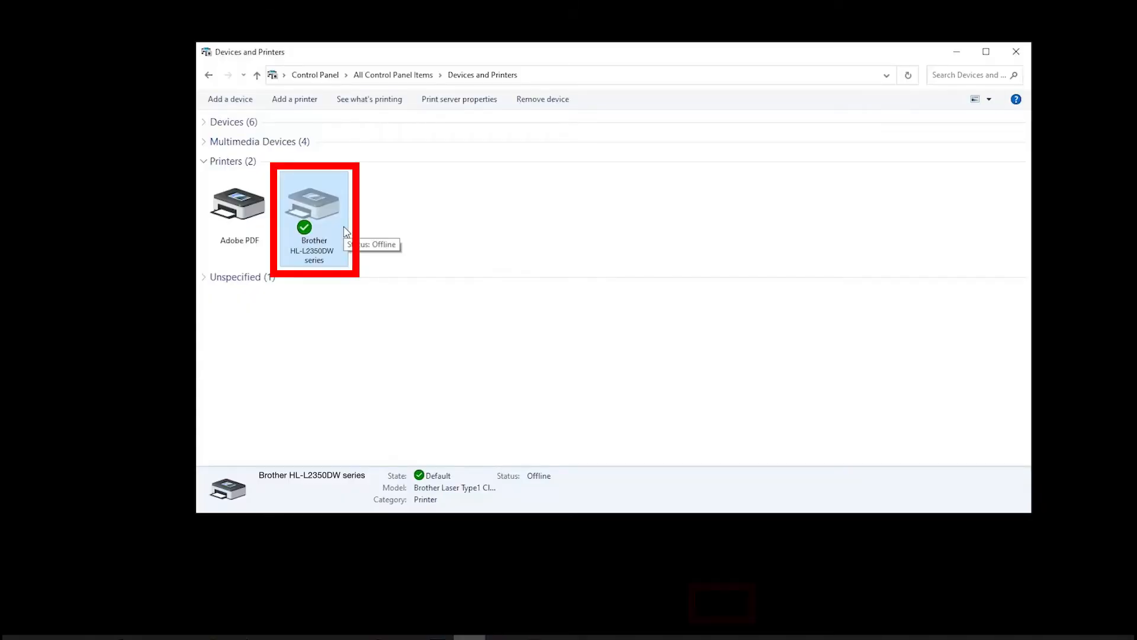
Bring up the context menu for the Brother HL-L2350DW series printer
right_click(313, 210)
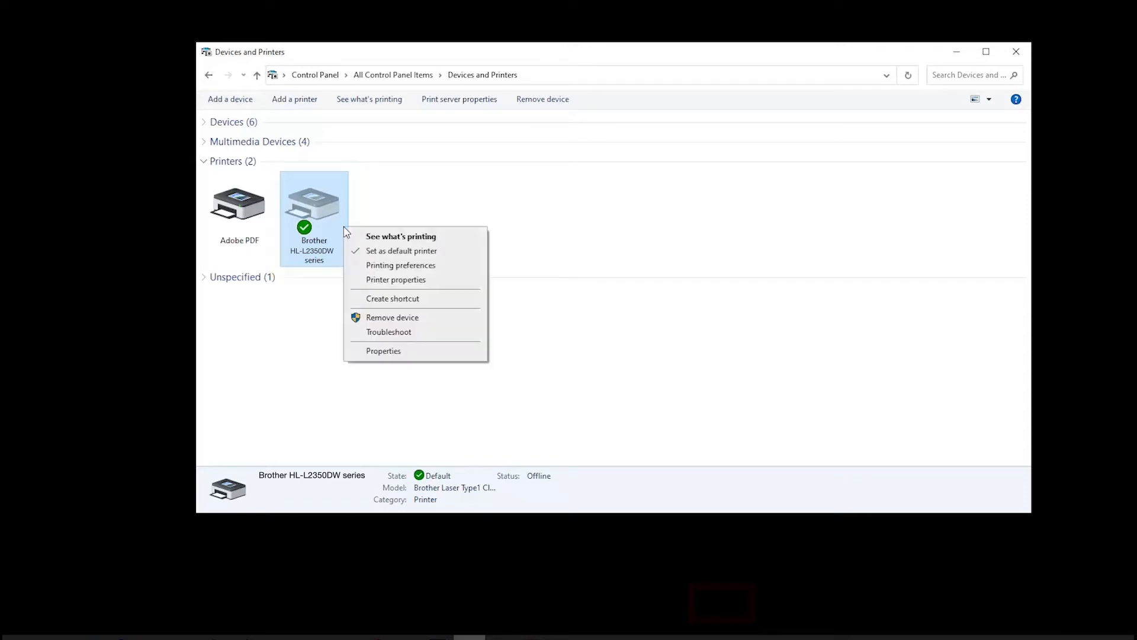
mouse_move(396, 279)
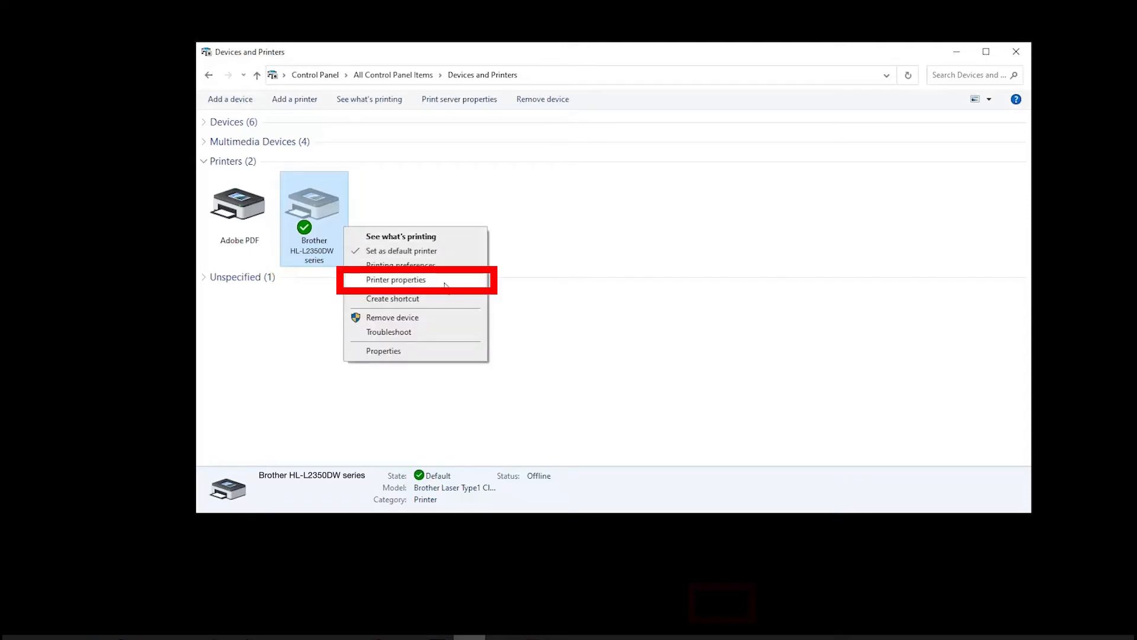
Show the Advanced properties of the printer with the driver list expanded
left_click(396, 279)
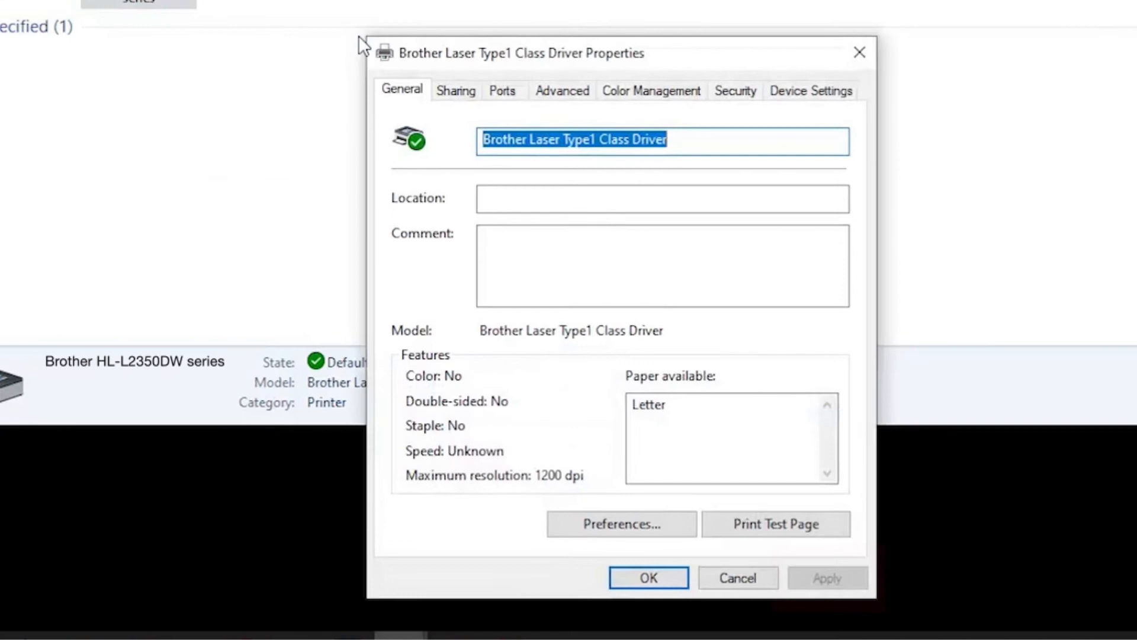
left_click(562, 90)
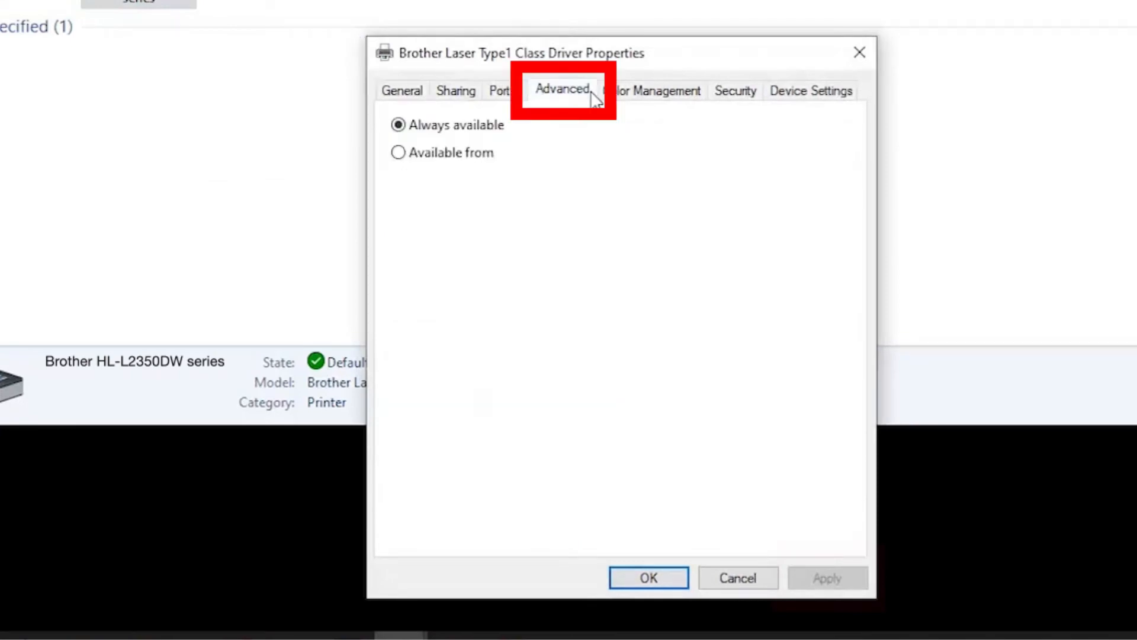
left_click(562, 90)
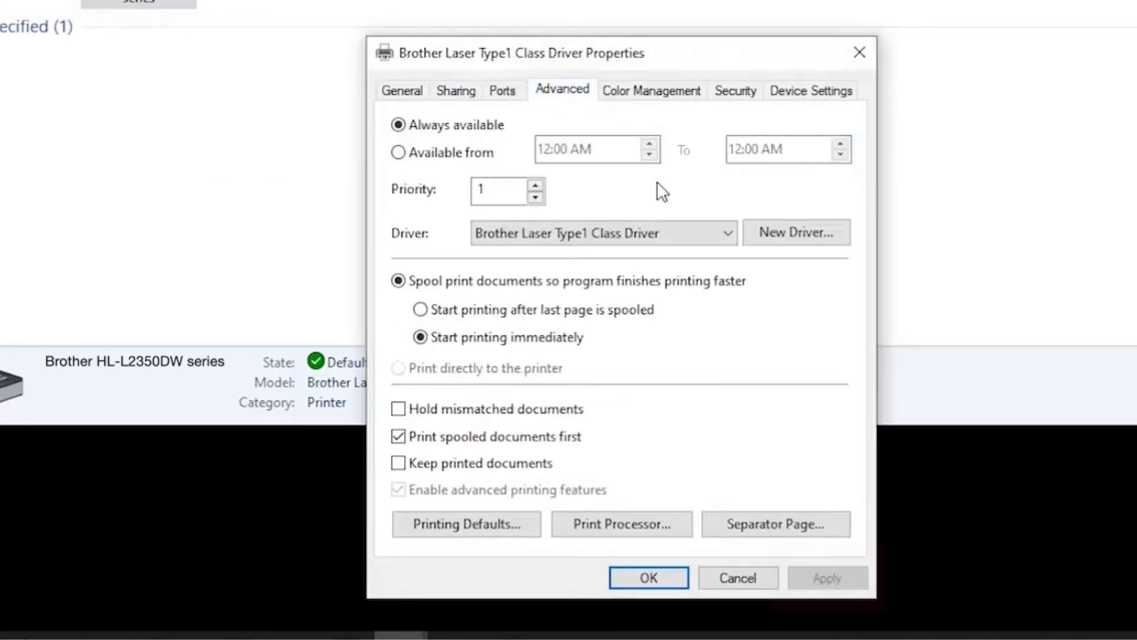
left_click(727, 233)
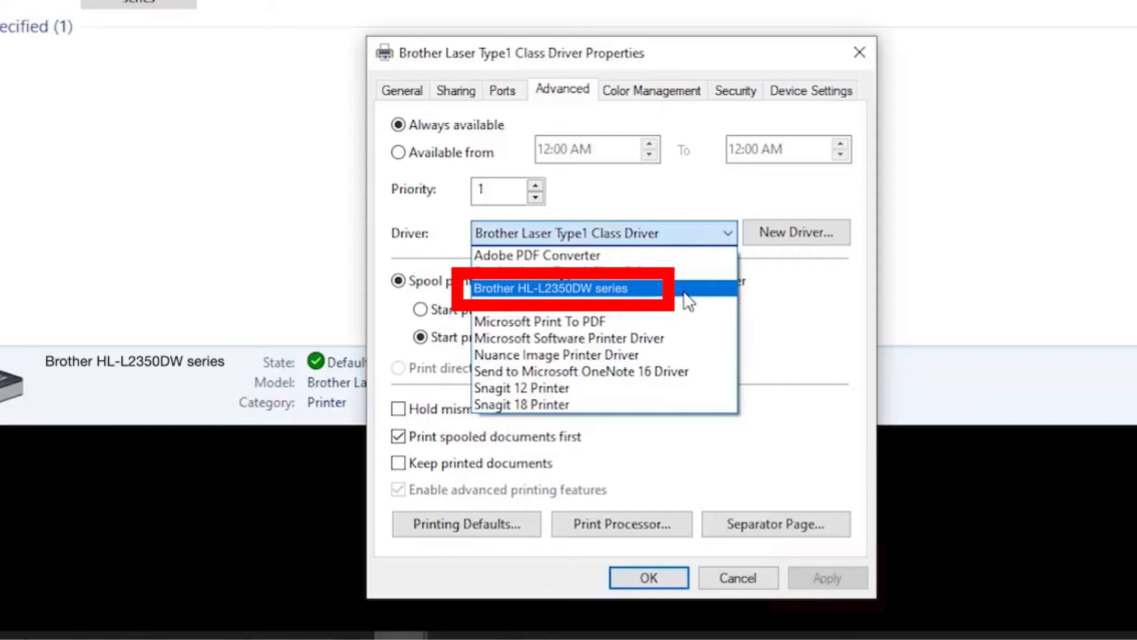
Choose the Brother HL-L2350DW series driver and apply it to the printer
left_click(553, 288)
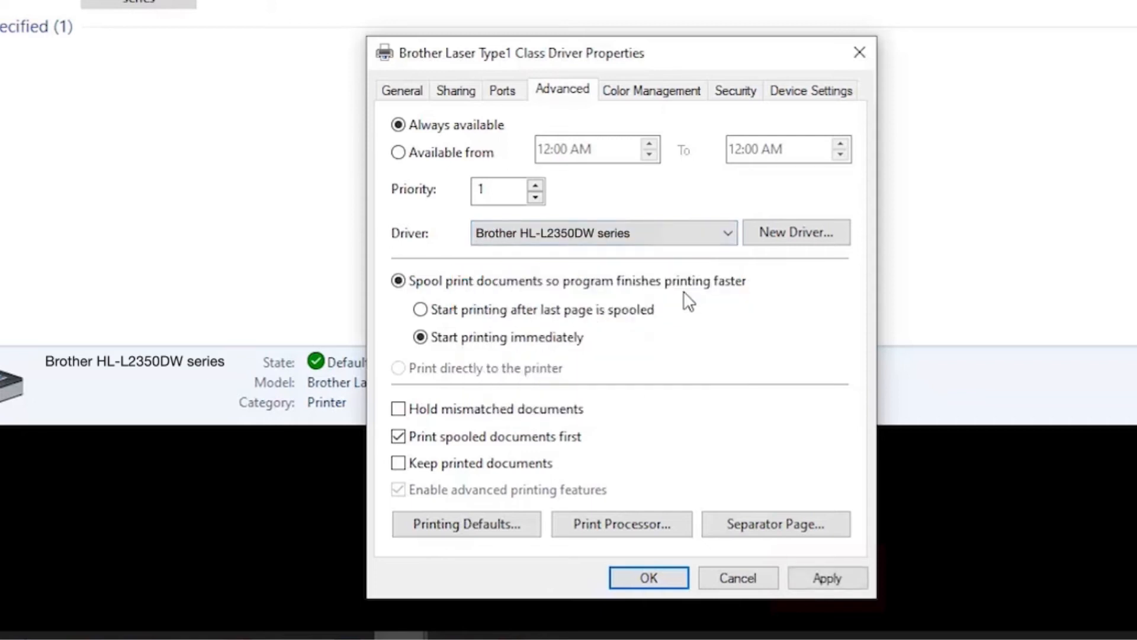
left_click(827, 578)
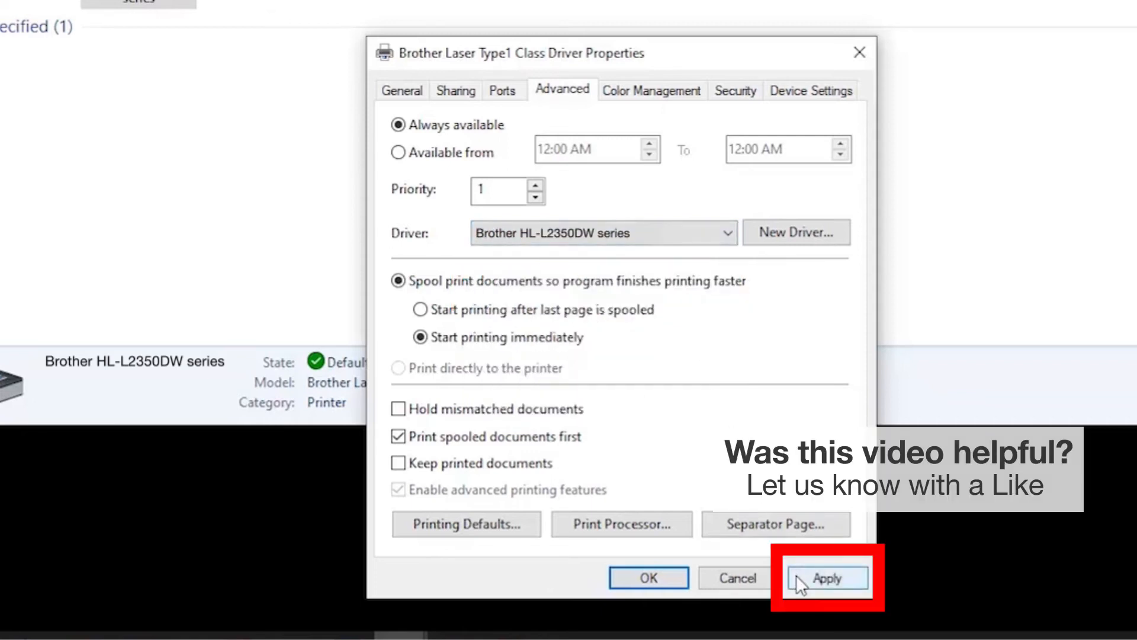
left_click(827, 579)
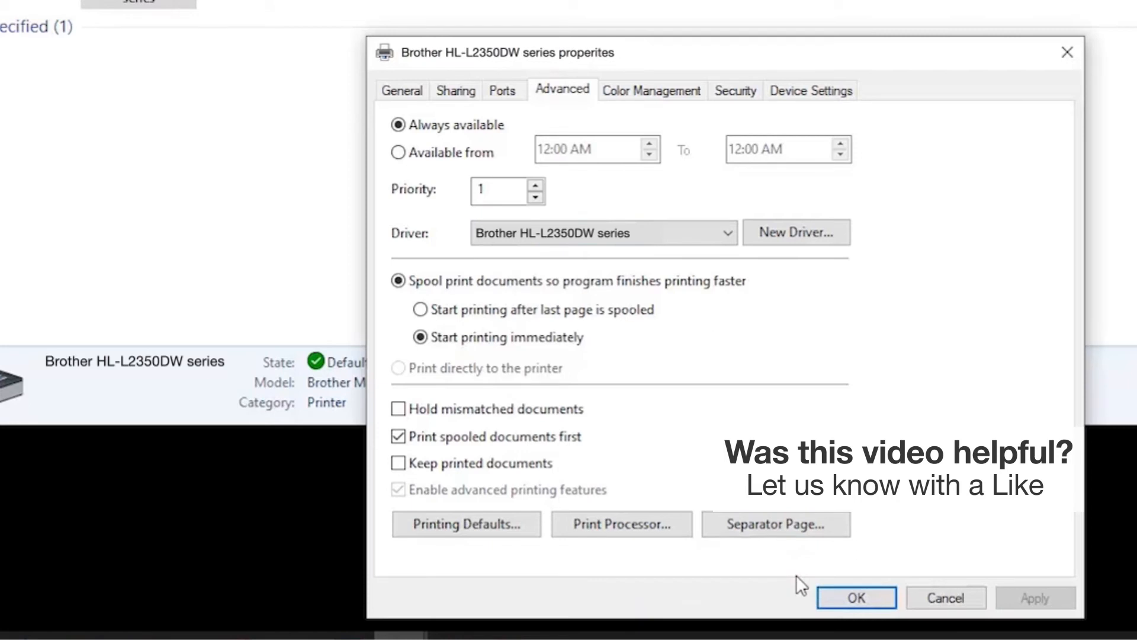